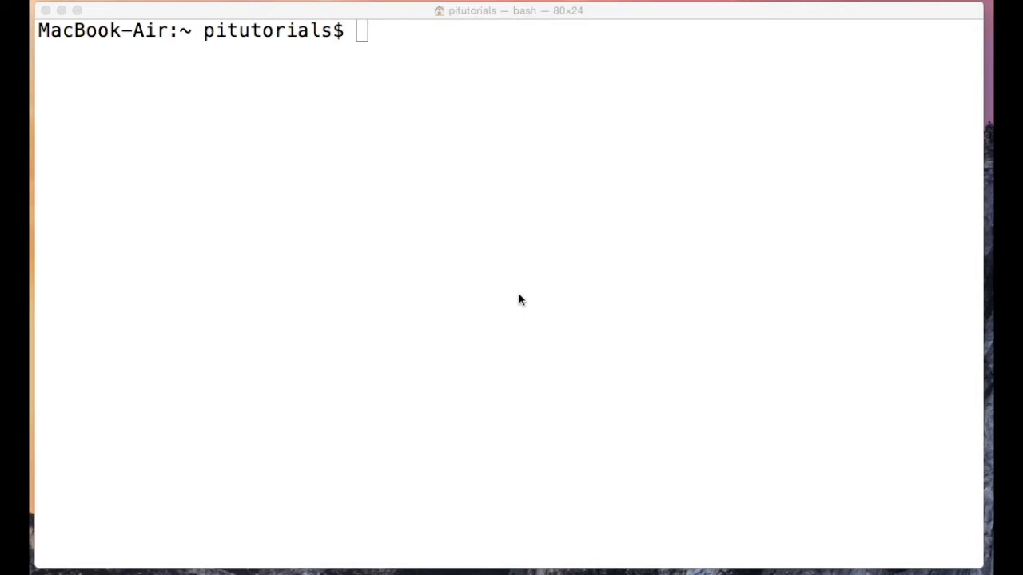
Run ls /dev/tty.* to list the Bluetooth ports and /dev/tty.usbmodem1411
text(ls)
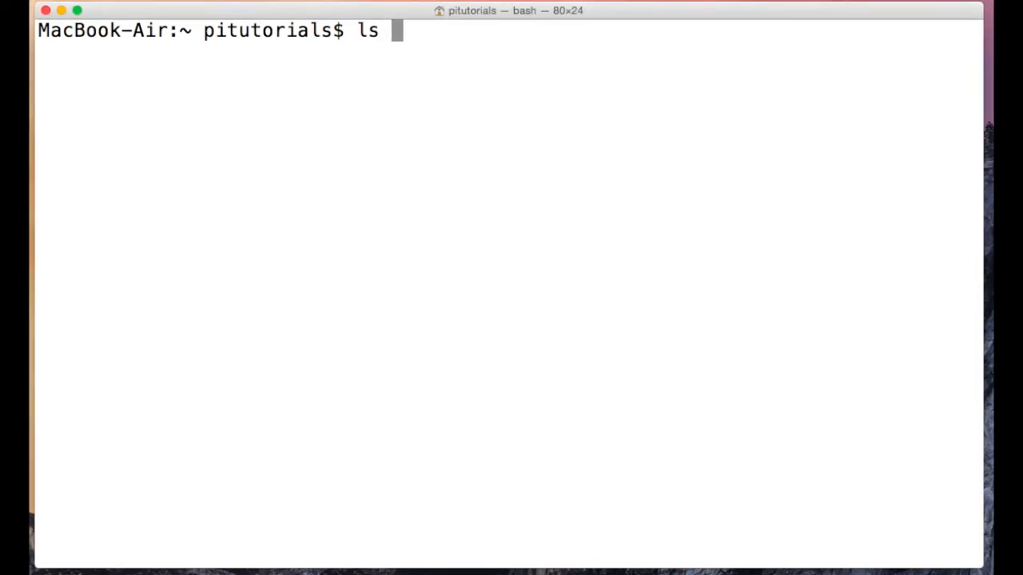
text(/dev/)
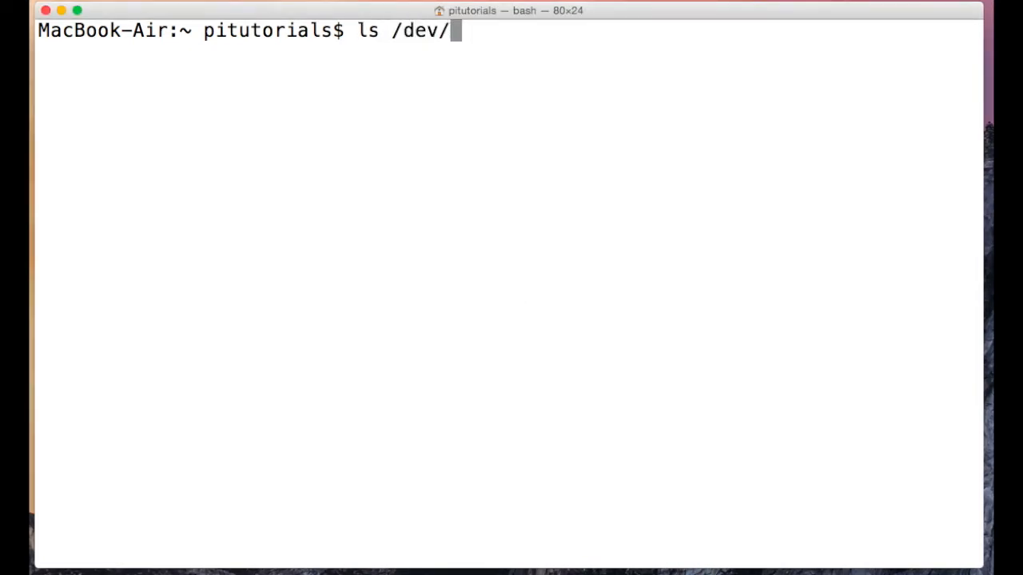
text(tty.)
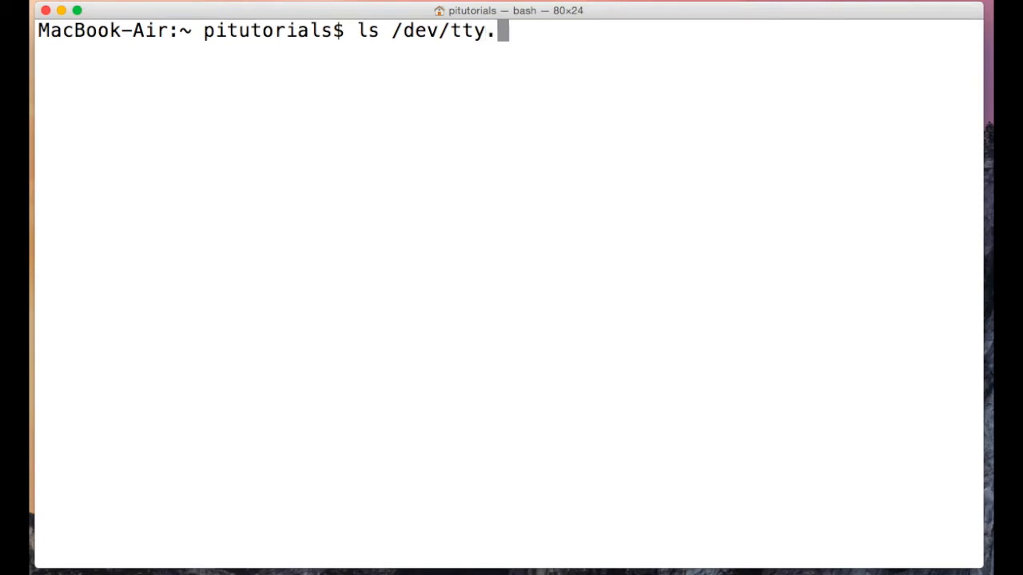
text(*)
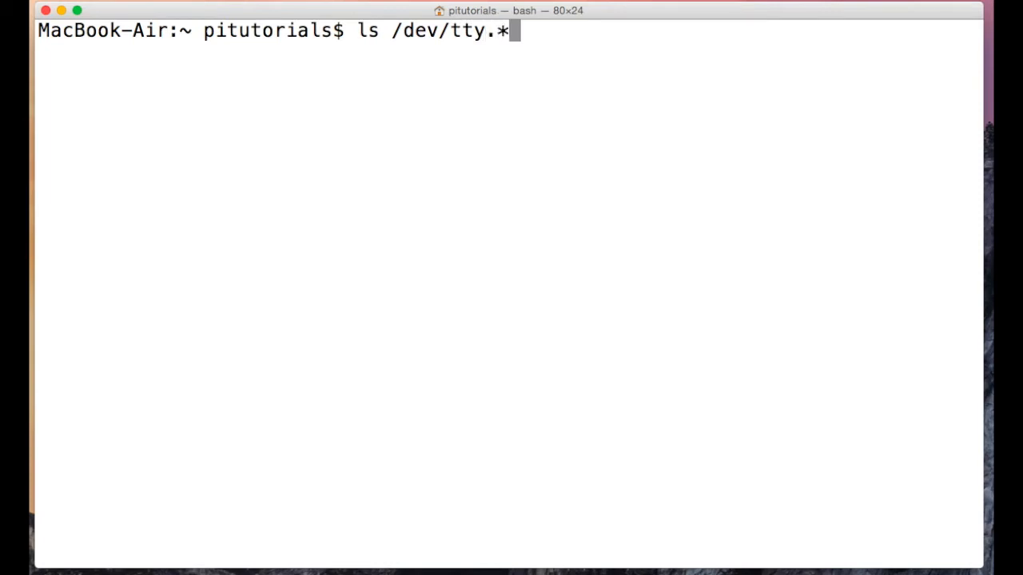
key(Return)
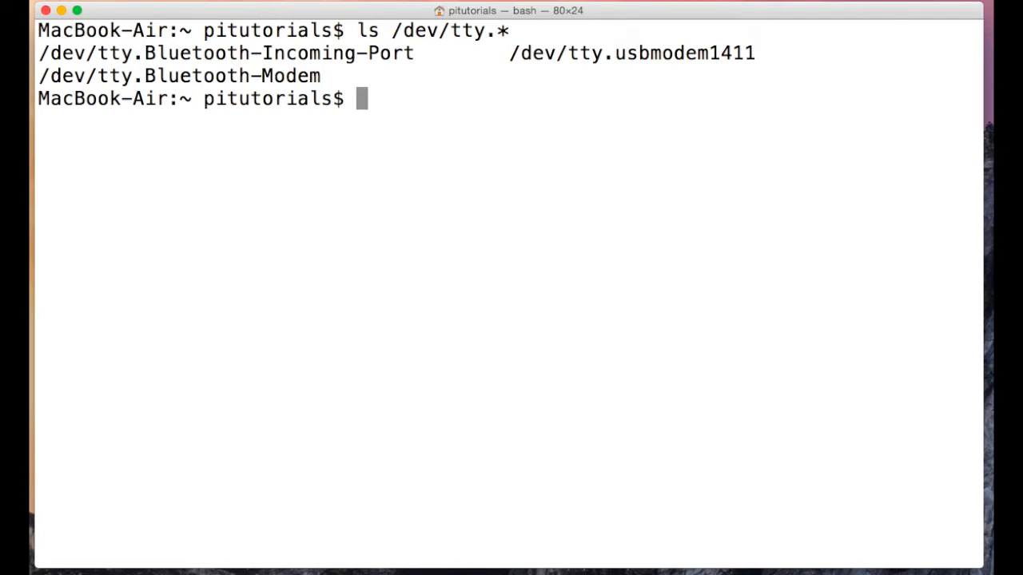
mouse_move(740, 144)
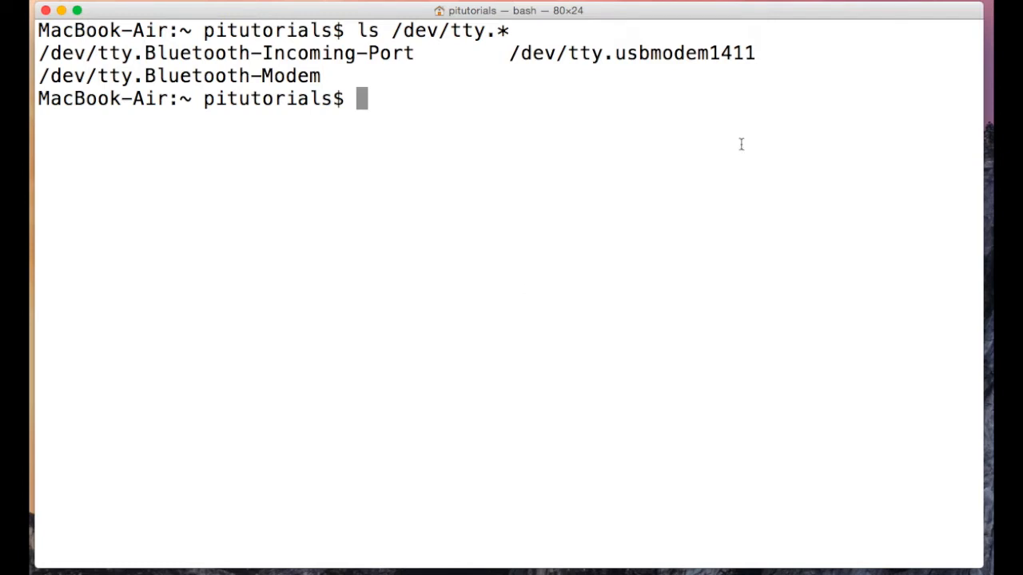
mouse_move(509, 51)
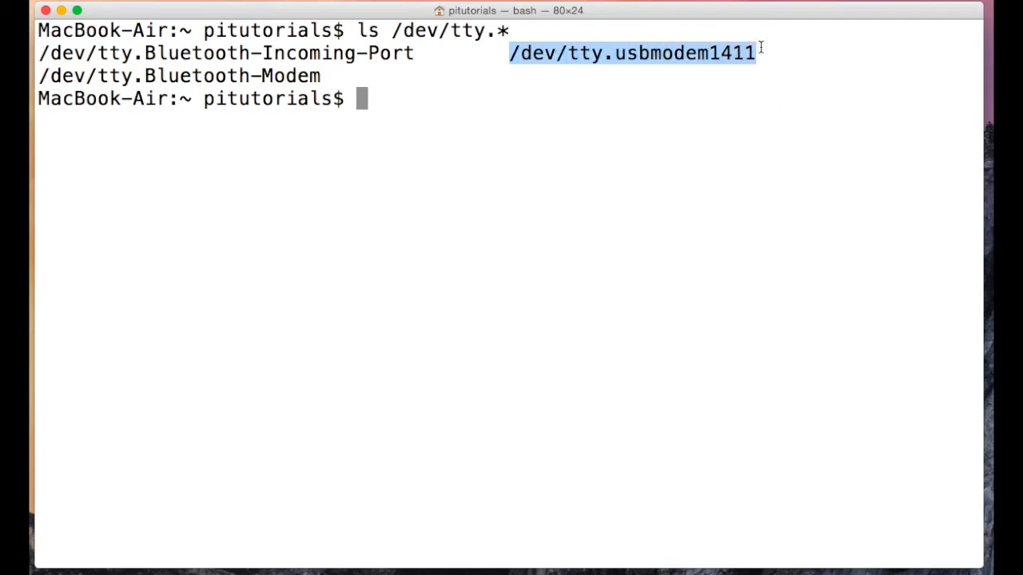
mouse_move(692, 63)
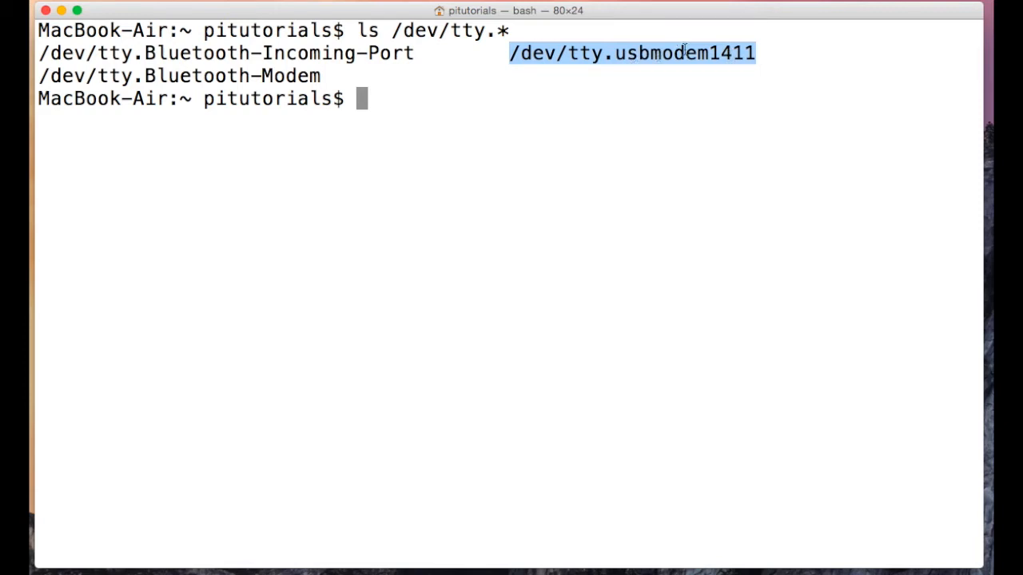
mouse_move(441, 107)
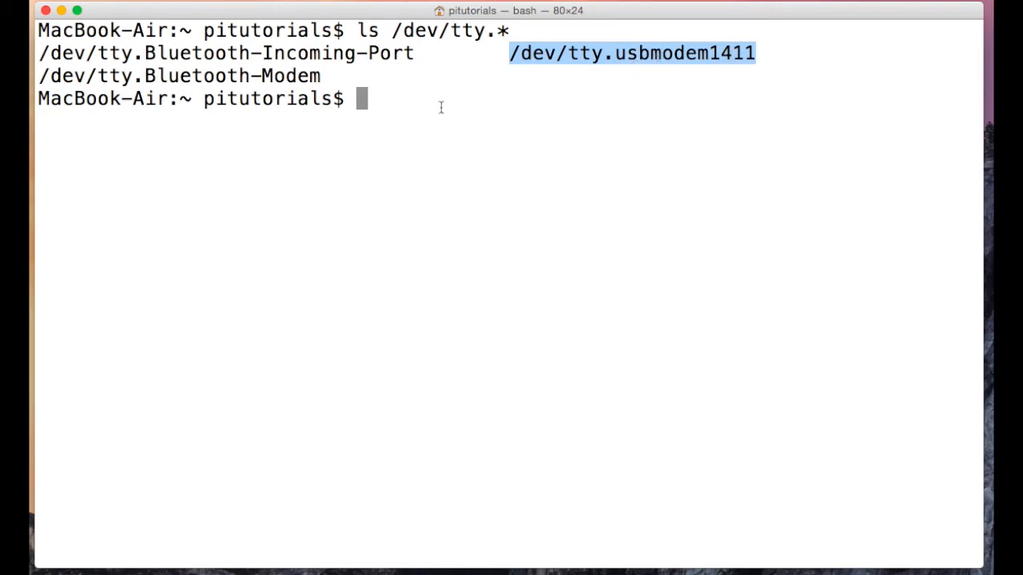
click(438, 108)
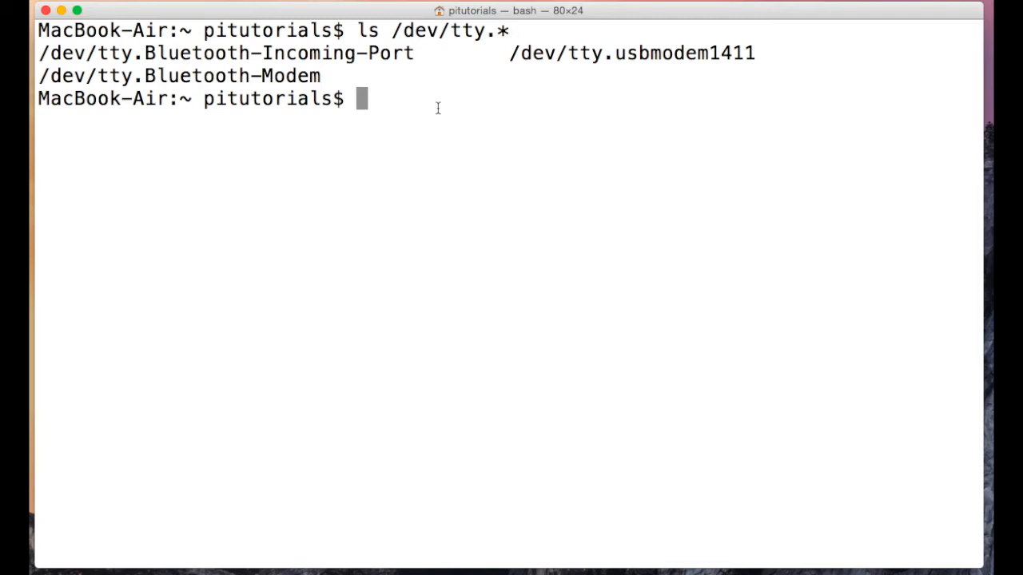
text(s)
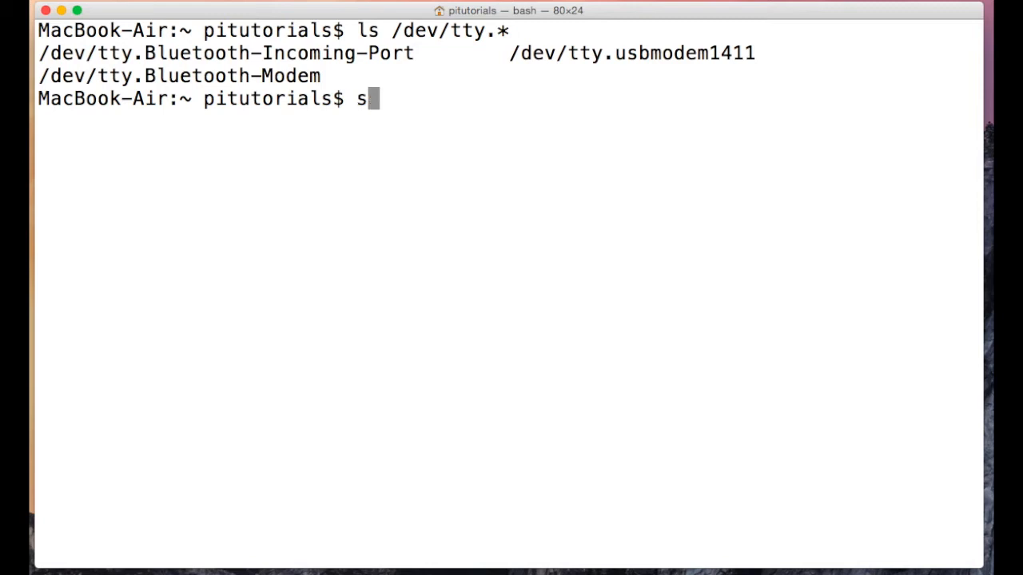
text(creen)
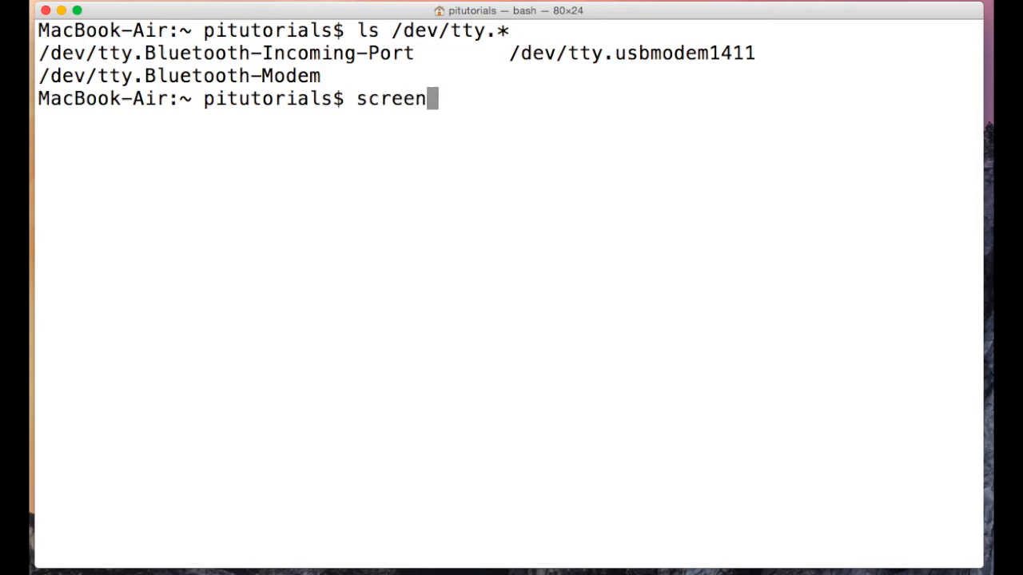
text(/)
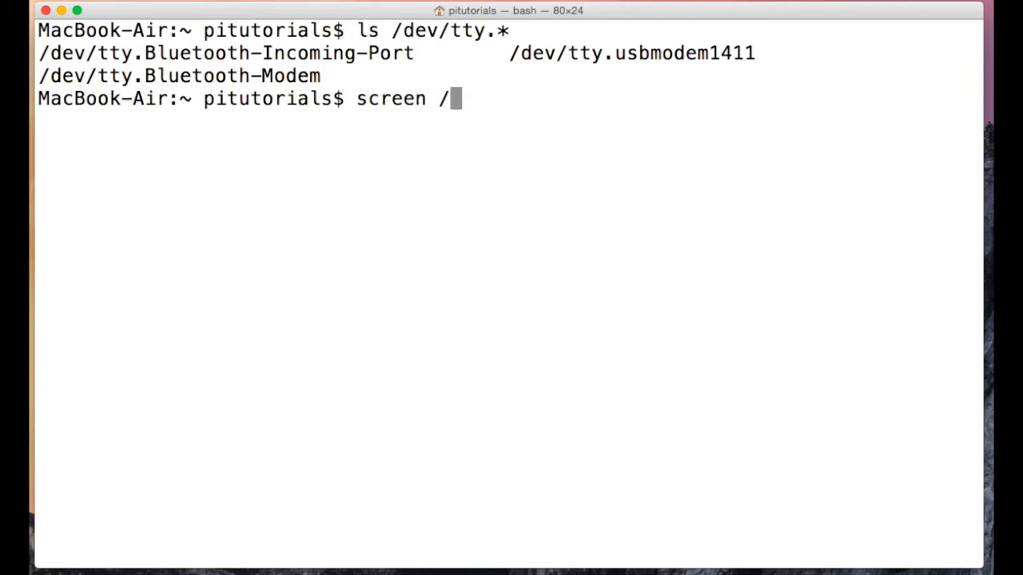
text(dev/)
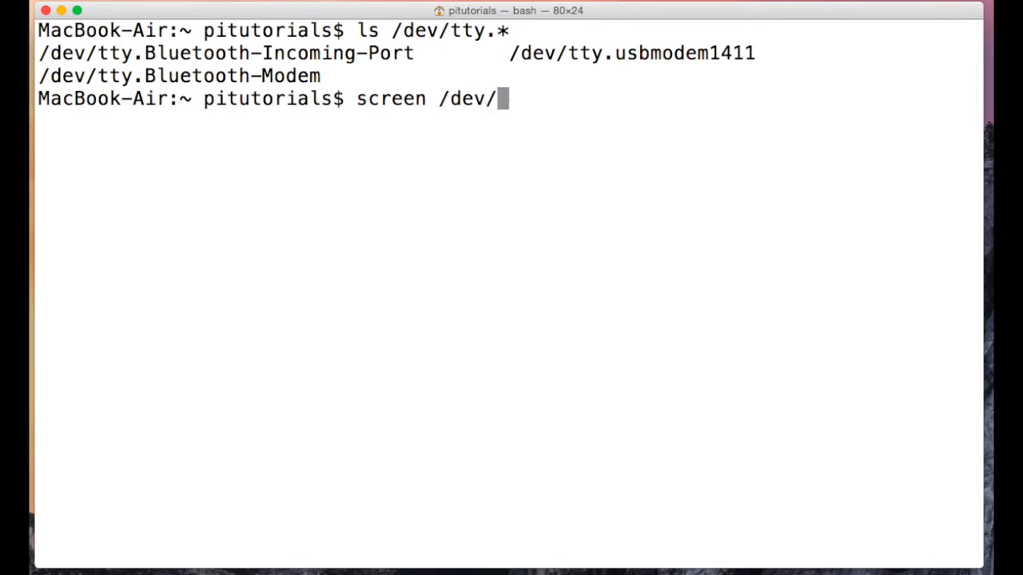
text(tty.)
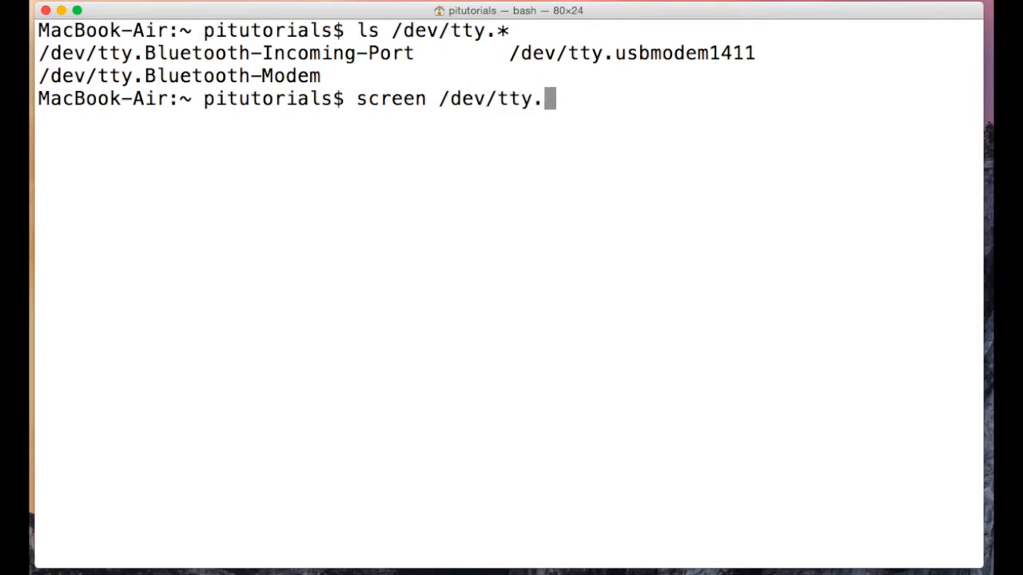
text(usb)
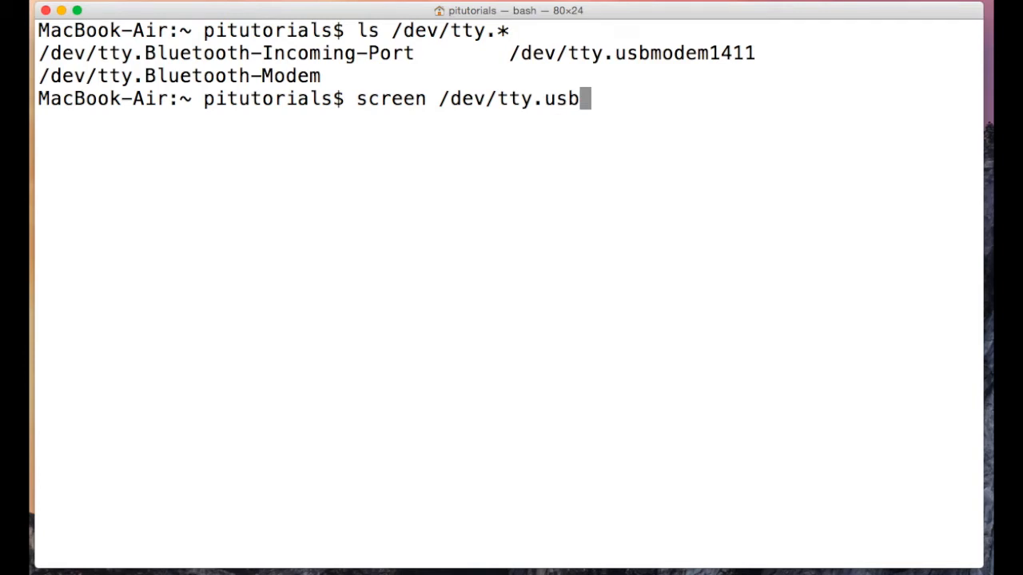
text(modem1411)
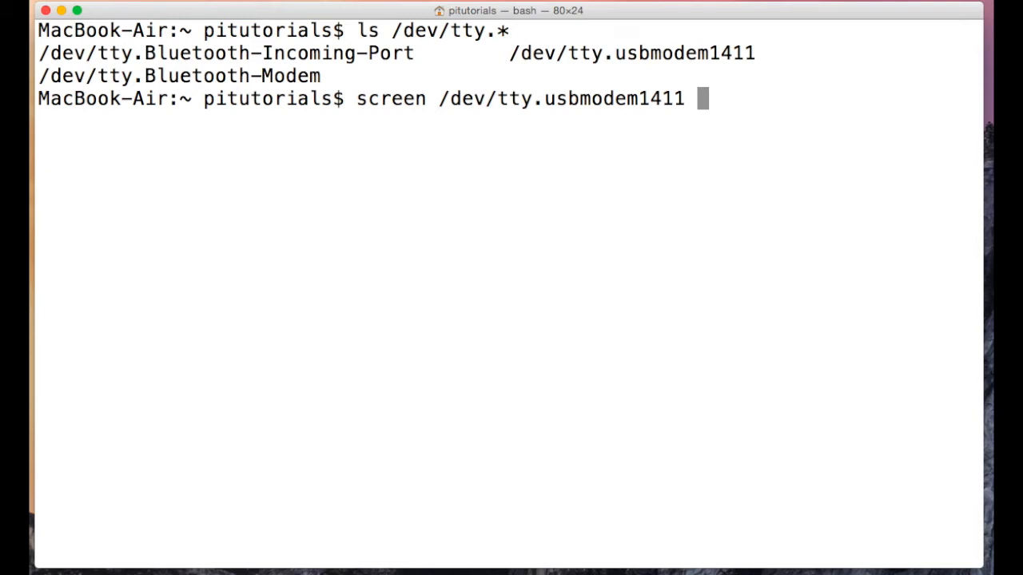
text(1152)
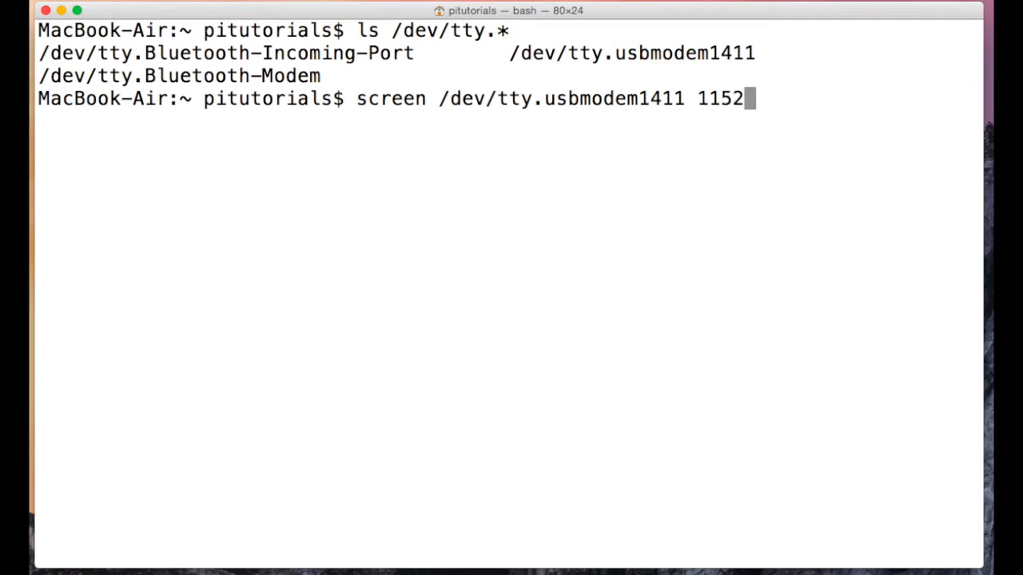
text(00)
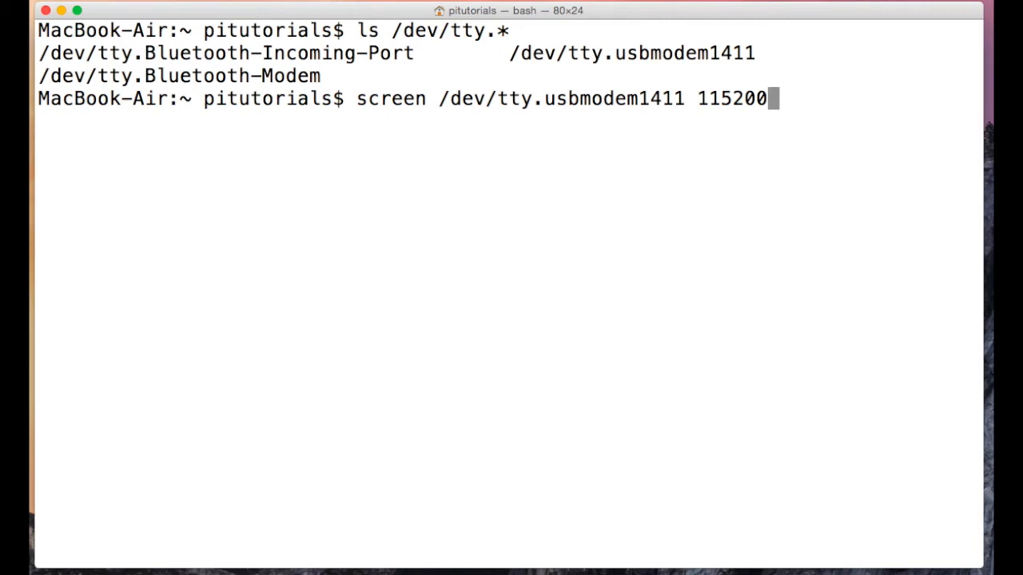
key(Return)
text(vmd)
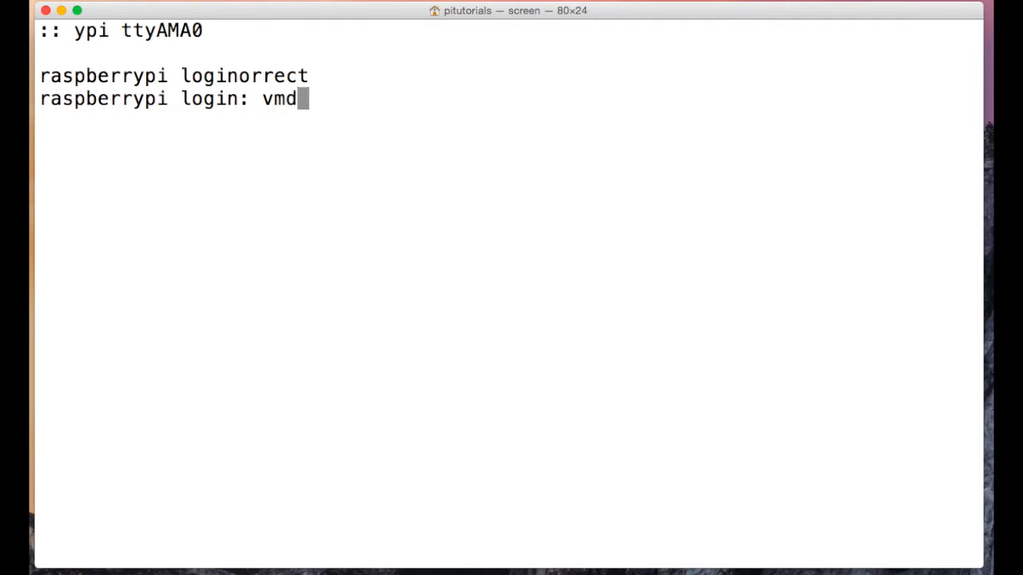
Erase the mistyped 'mvn' at the raspberrypi login prompt before entering pi
text(mvn)
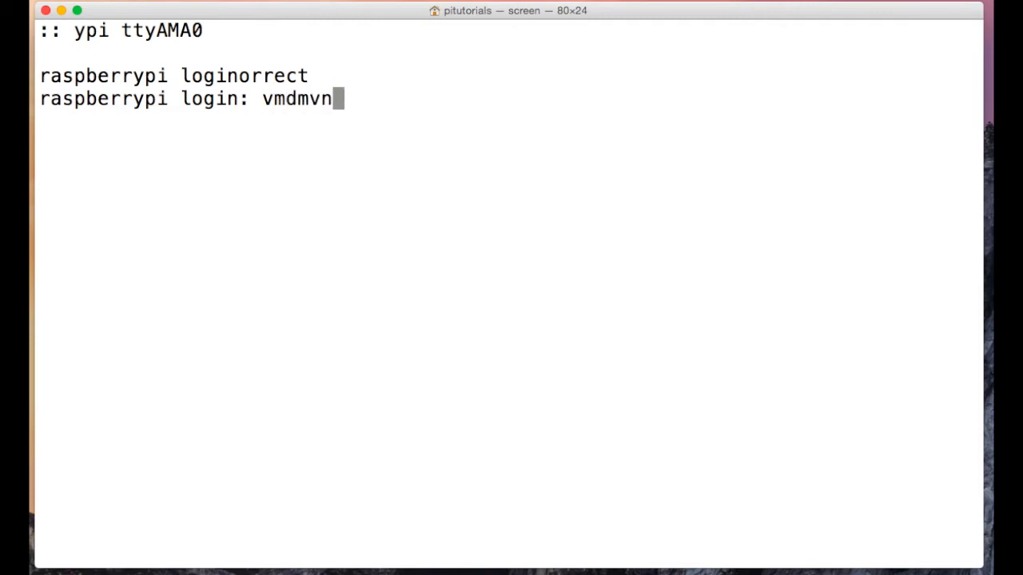
key(Backspace)
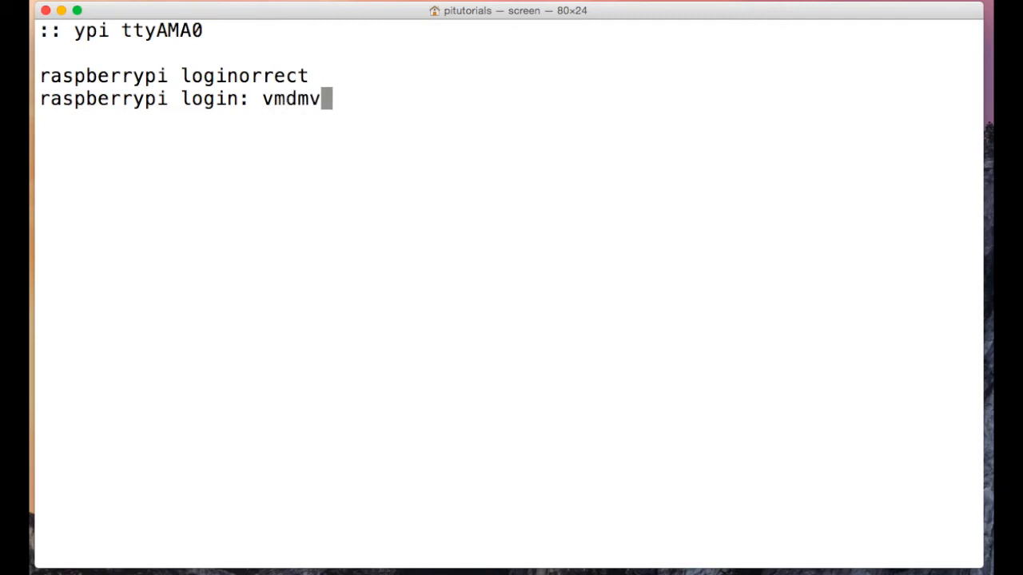
key(Backspace)
text(pi)
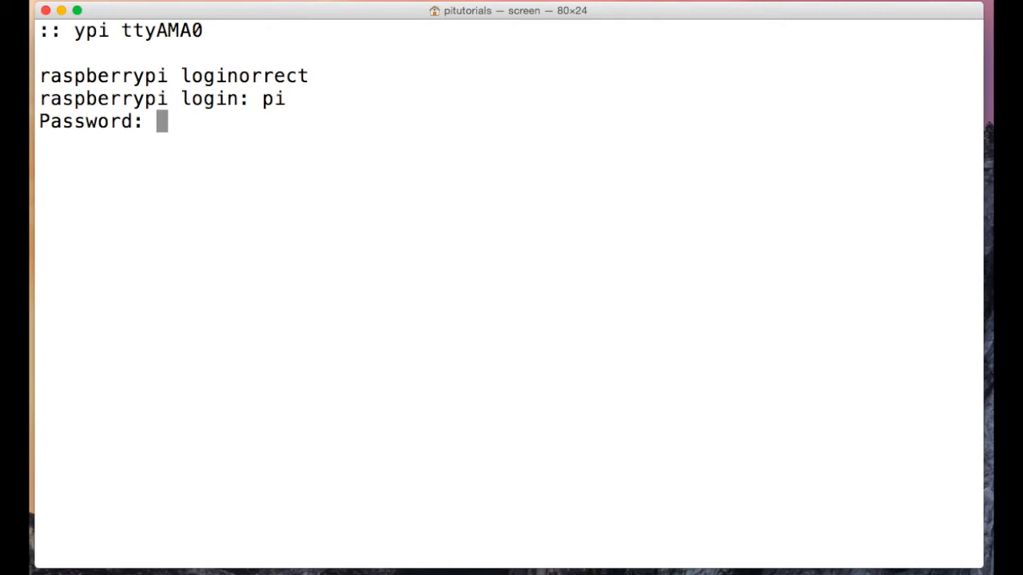
Submit the pi password and list the home folder: Desktop, harrison.py, python_games
key(Return)
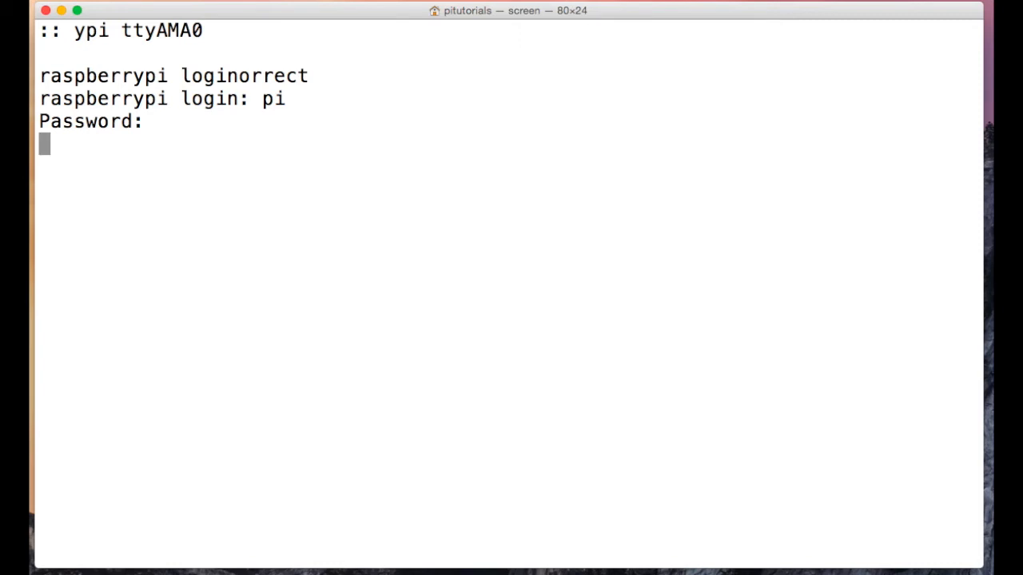
key(Return)
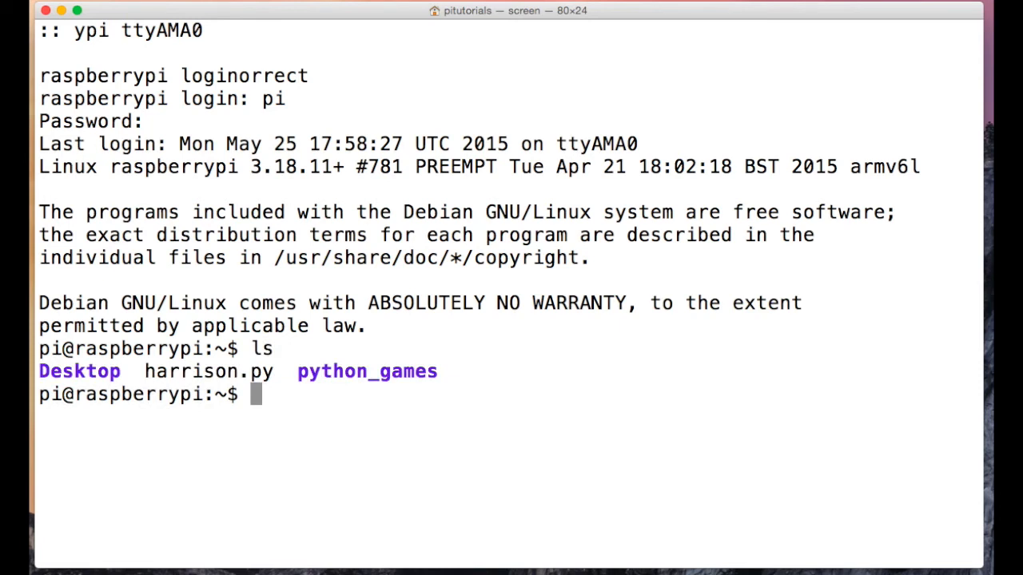
Change directory to python_games with cd p and tab completion
text(cd p)
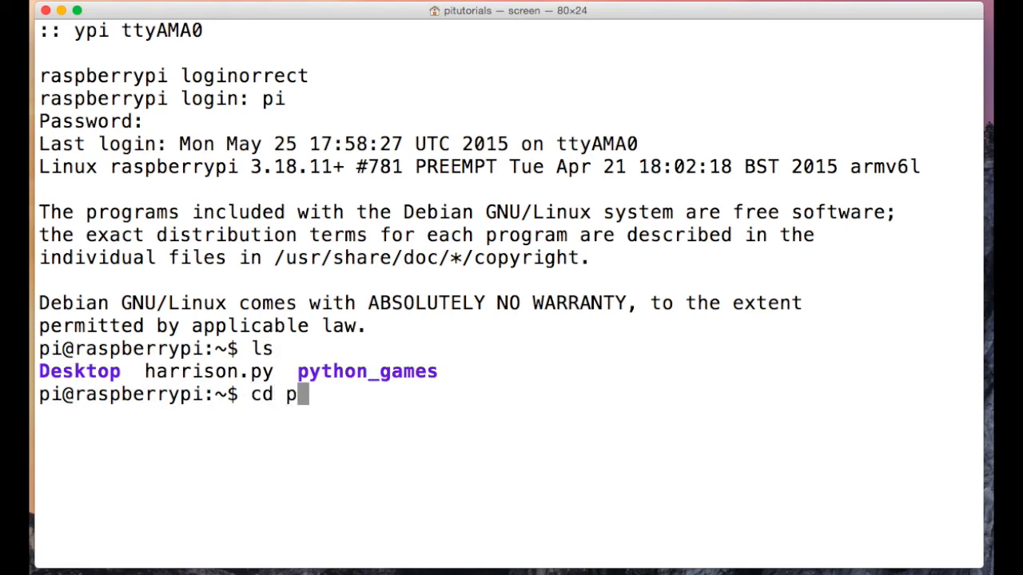
key(Return)
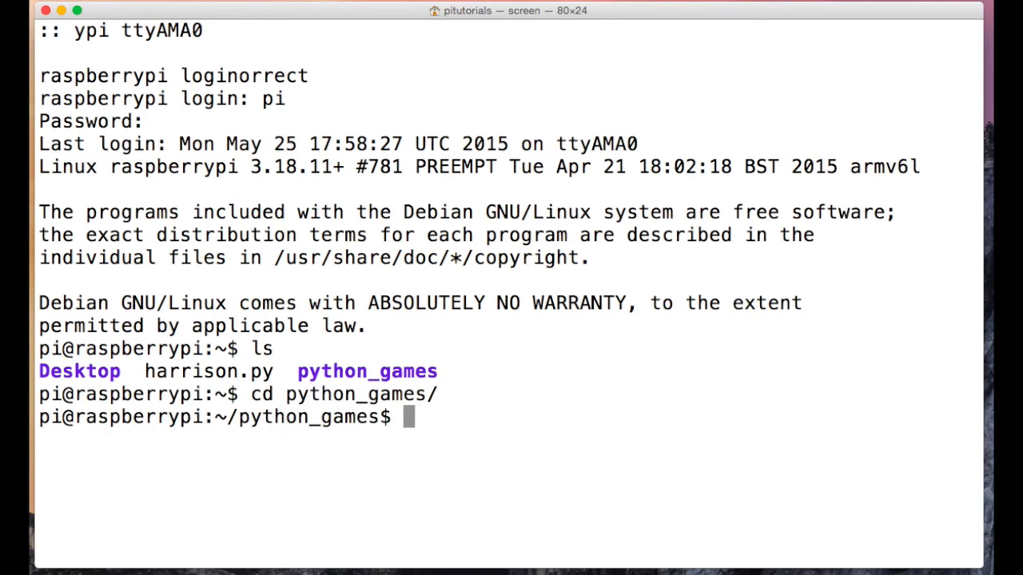